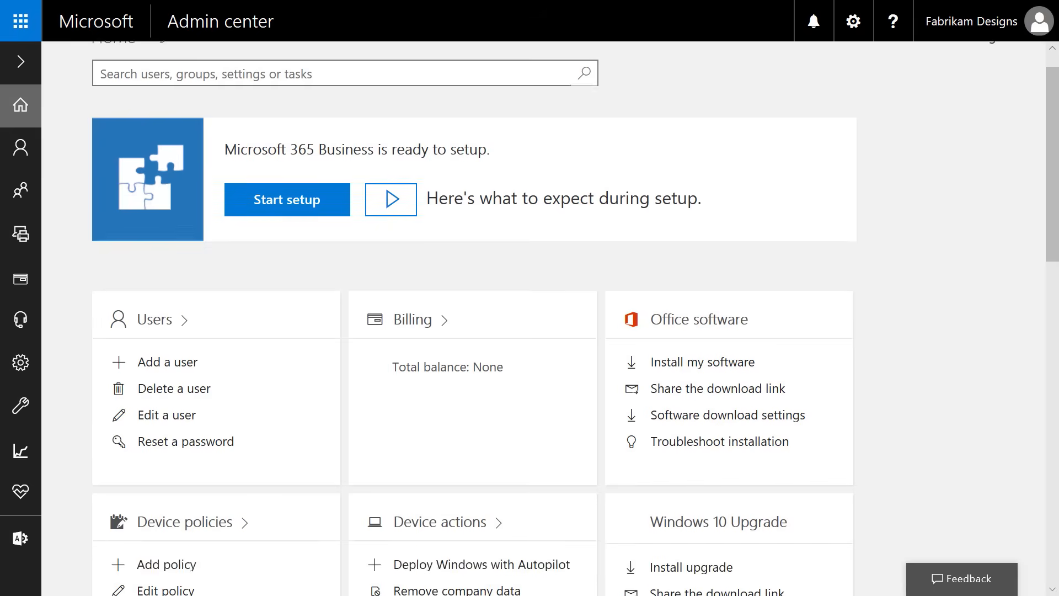
# - Start setup and connect the already-owned domain fabrikamheatingcooling.com, reaching the active users list
pyautogui.scroll(-3)
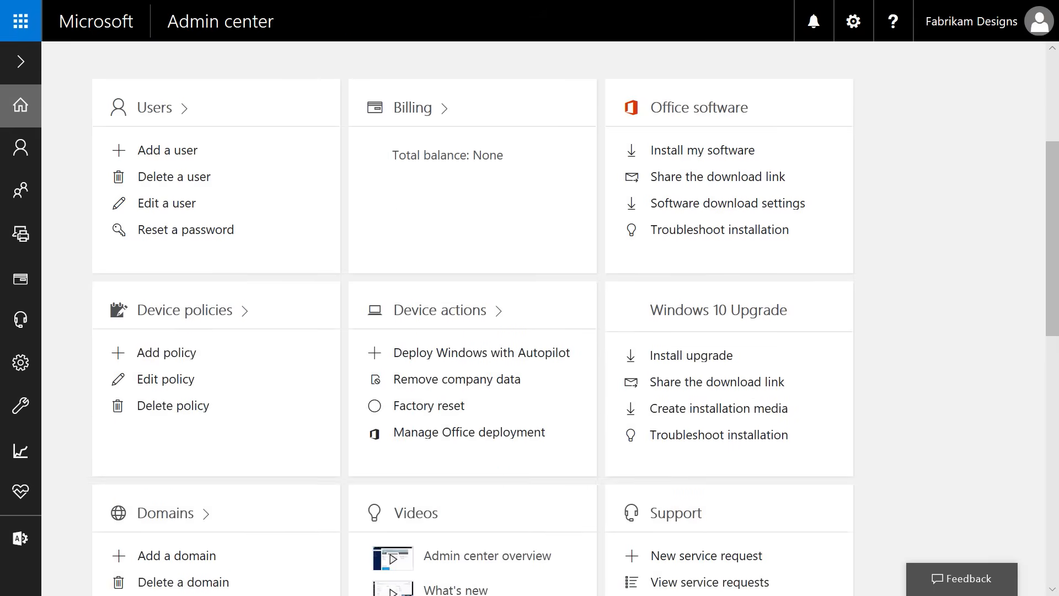
pyautogui.scroll(-3)
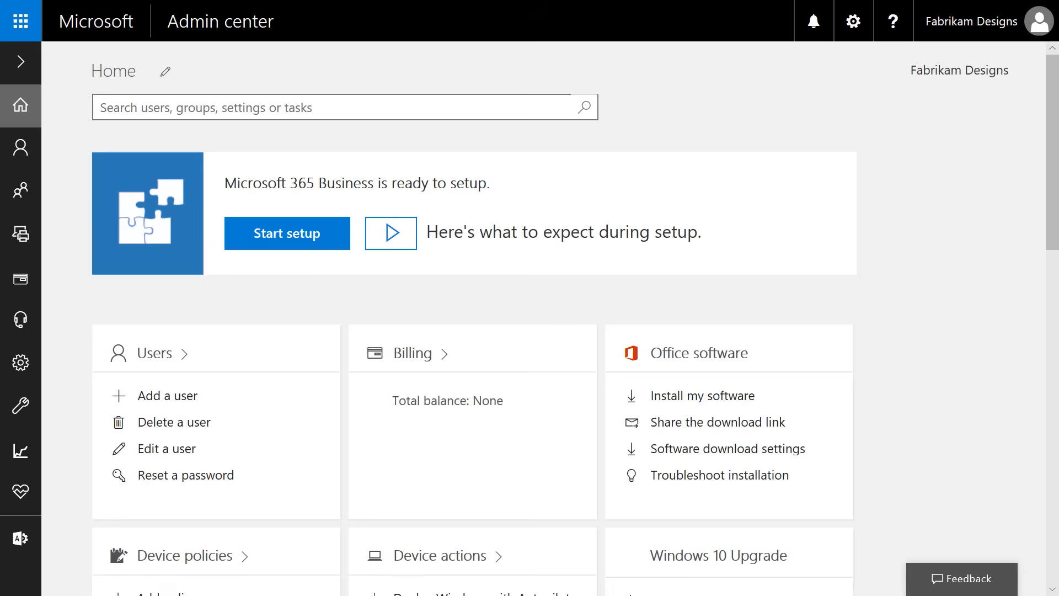
pyautogui.scroll(-3)
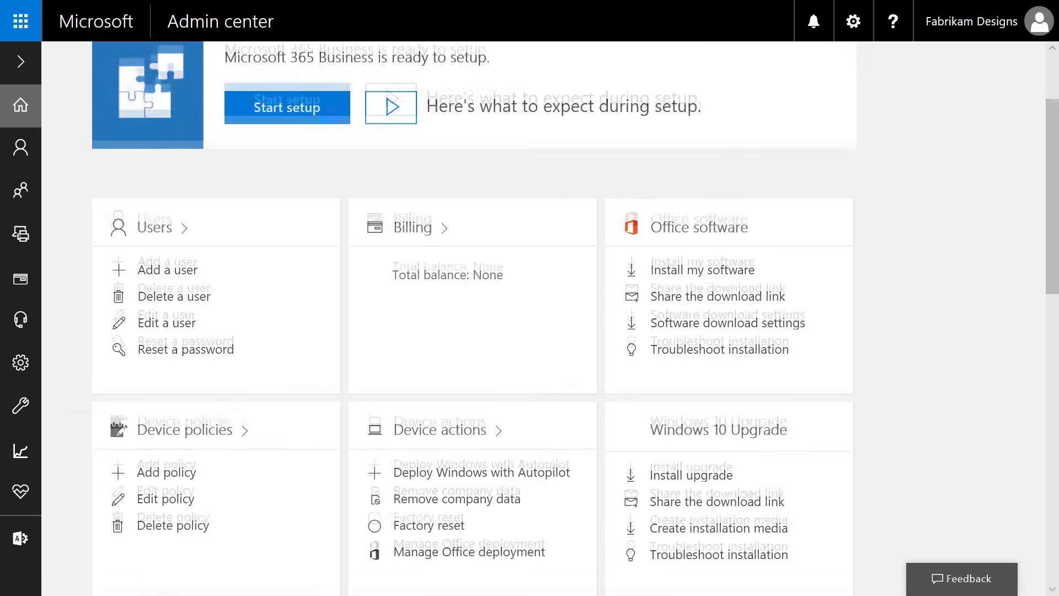
pyautogui.scroll(-3)
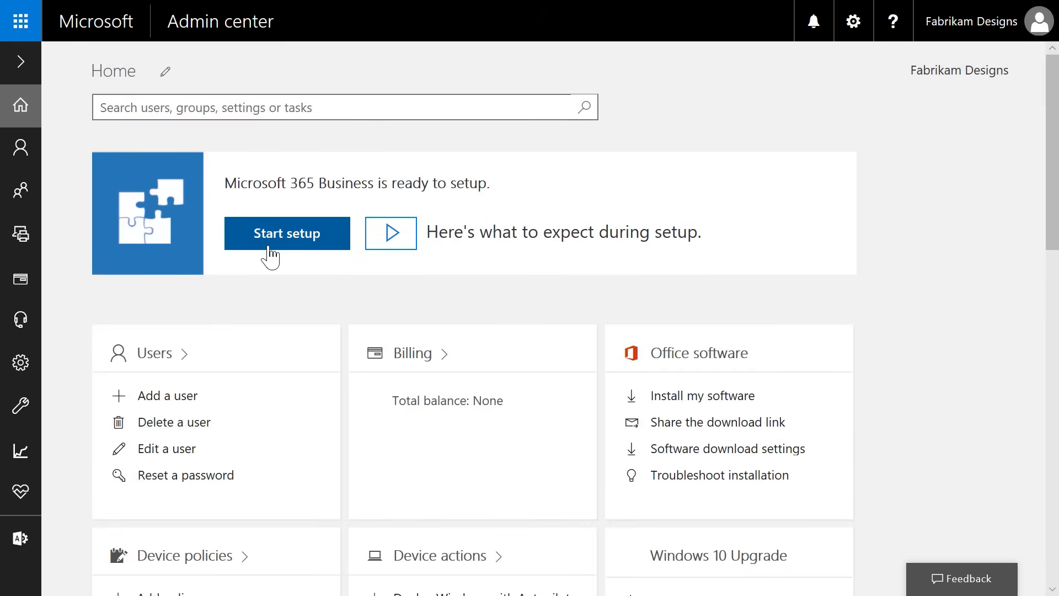
pyautogui.click(287, 233)
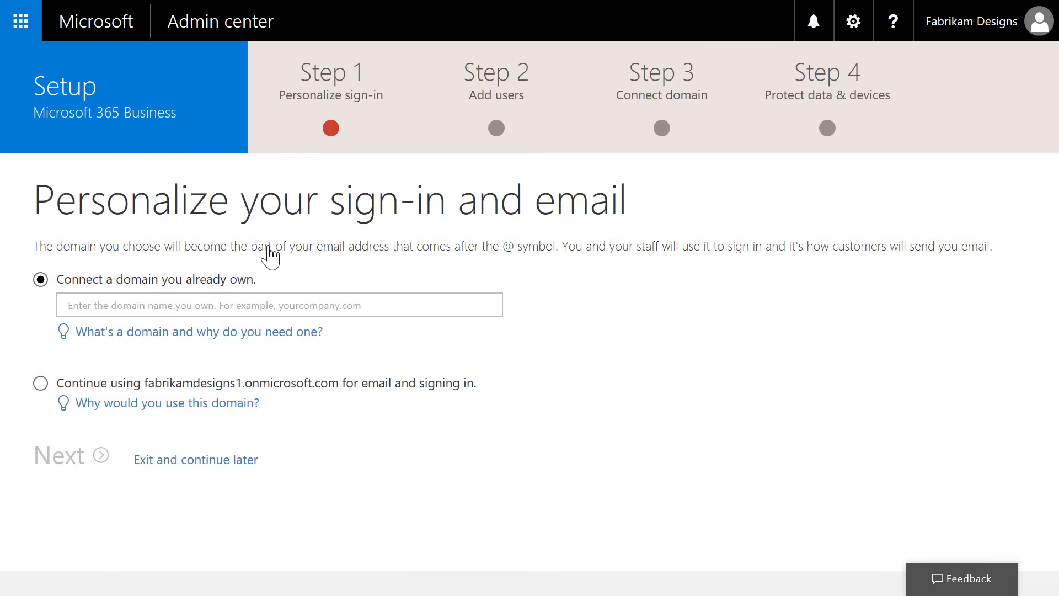
pyautogui.write('fabrikamheatingcooling.com')
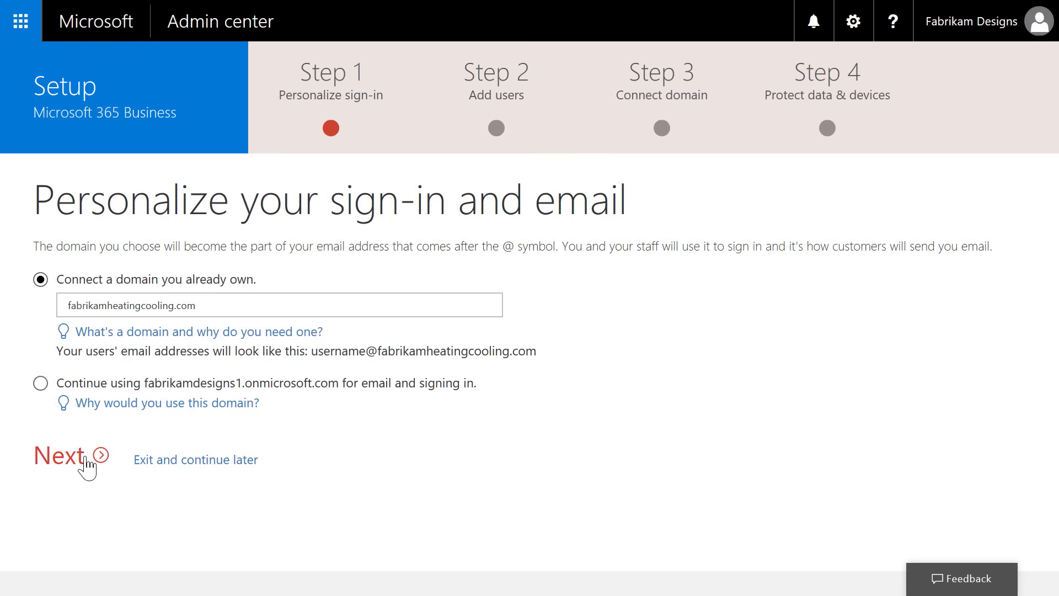
pyautogui.click(58, 454)
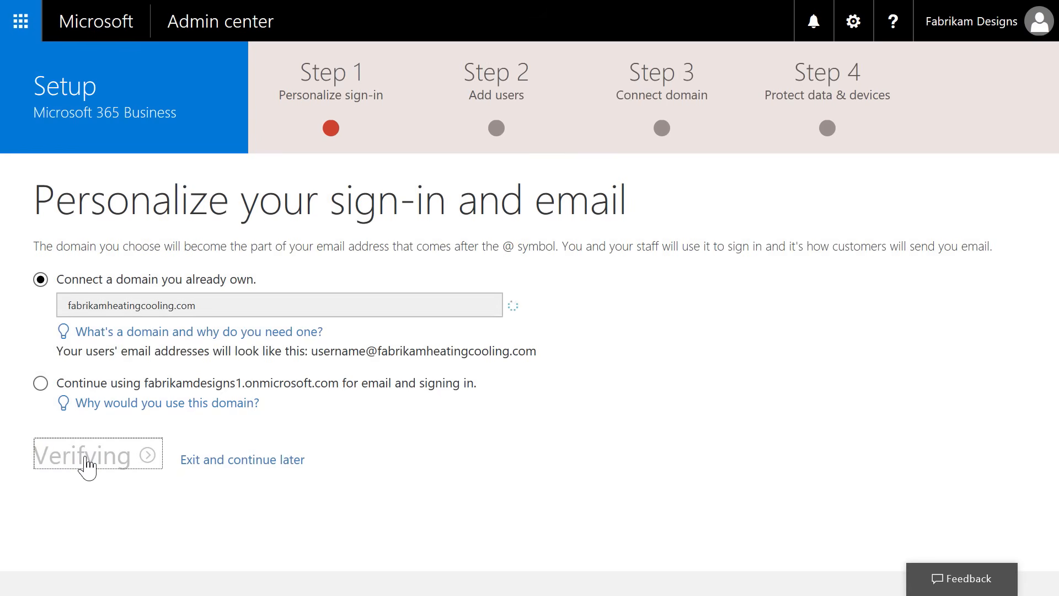
pyautogui.click(83, 453)
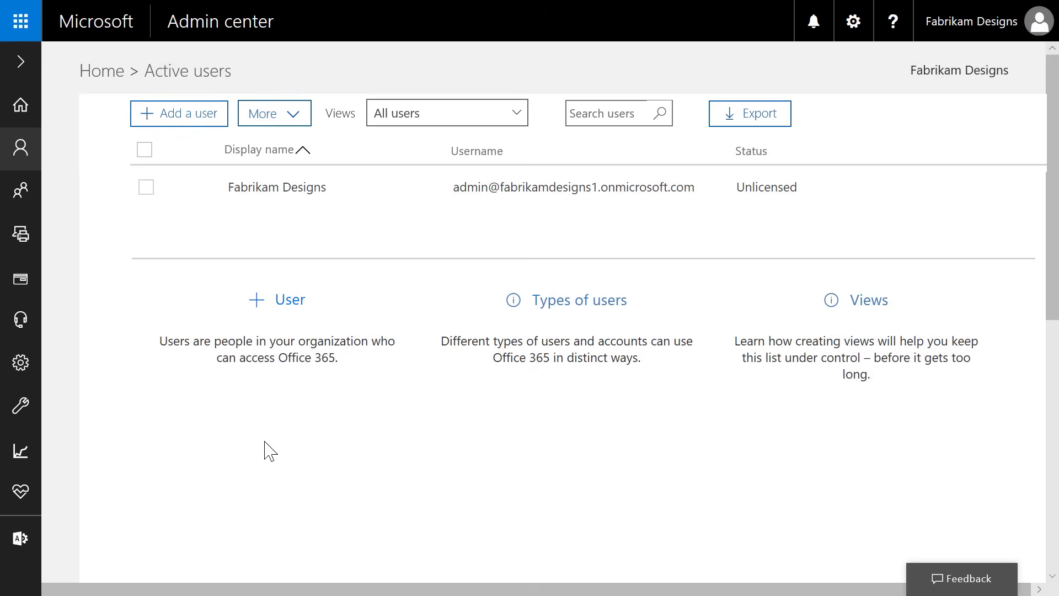
# - Import four new users with first, last and user names via More > Import multiple users
pyautogui.click(274, 112)
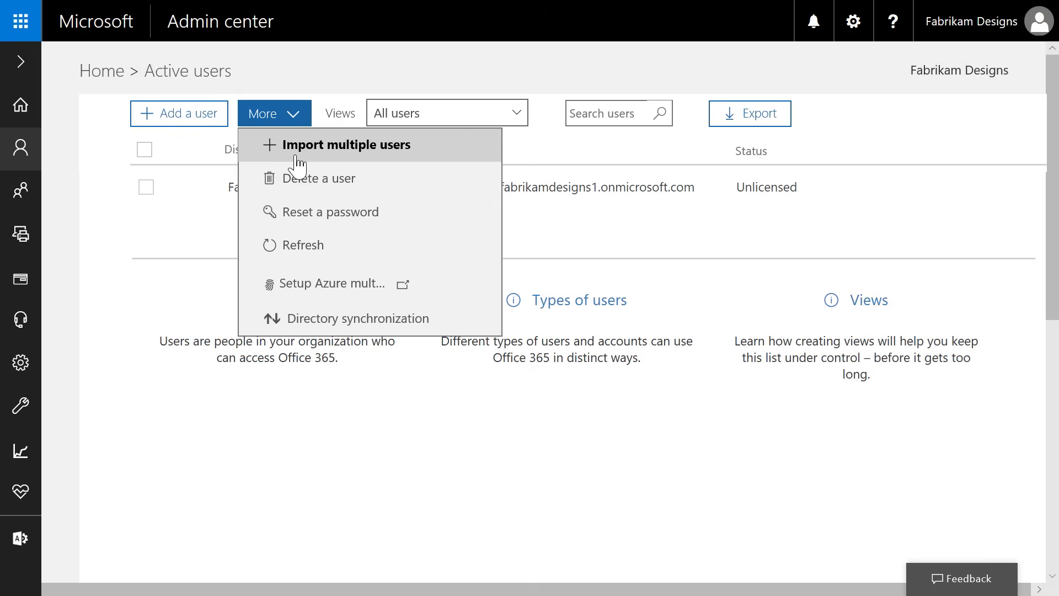
pyautogui.click(345, 144)
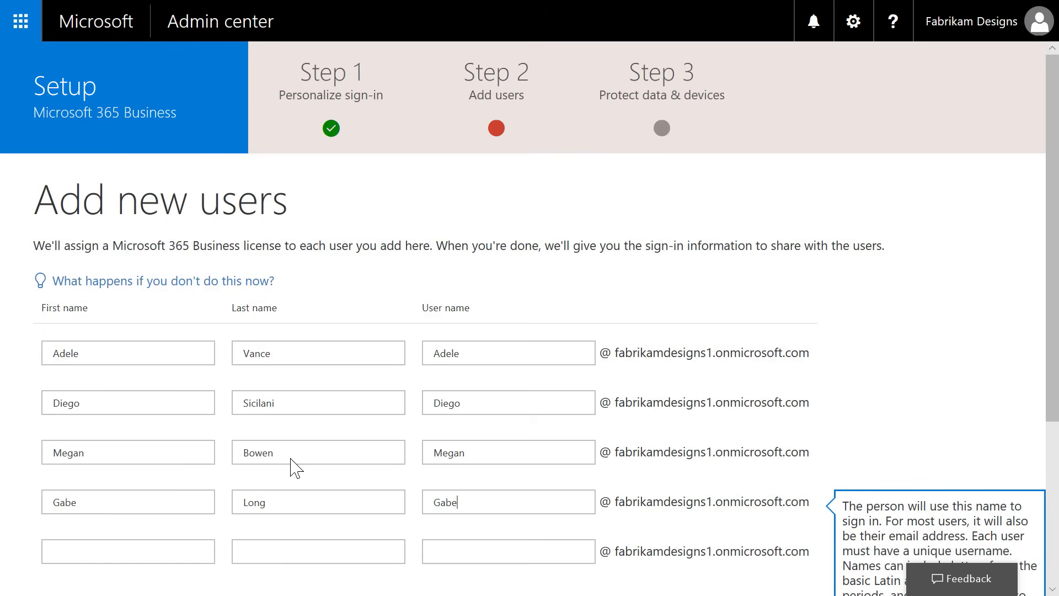
pyautogui.scroll(-3)
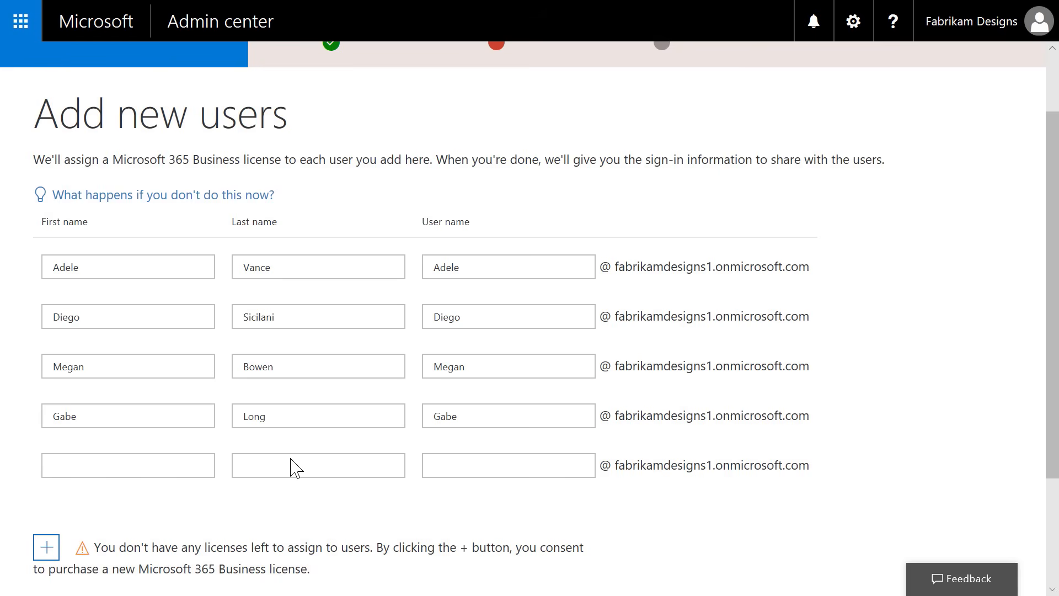
pyautogui.scroll(-3)
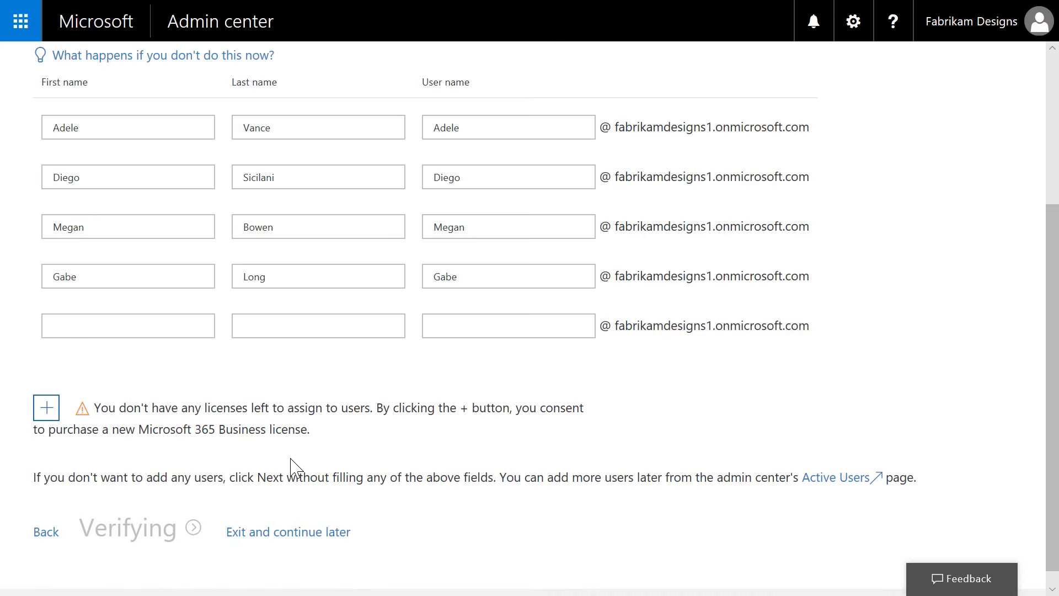
pyautogui.click(127, 527)
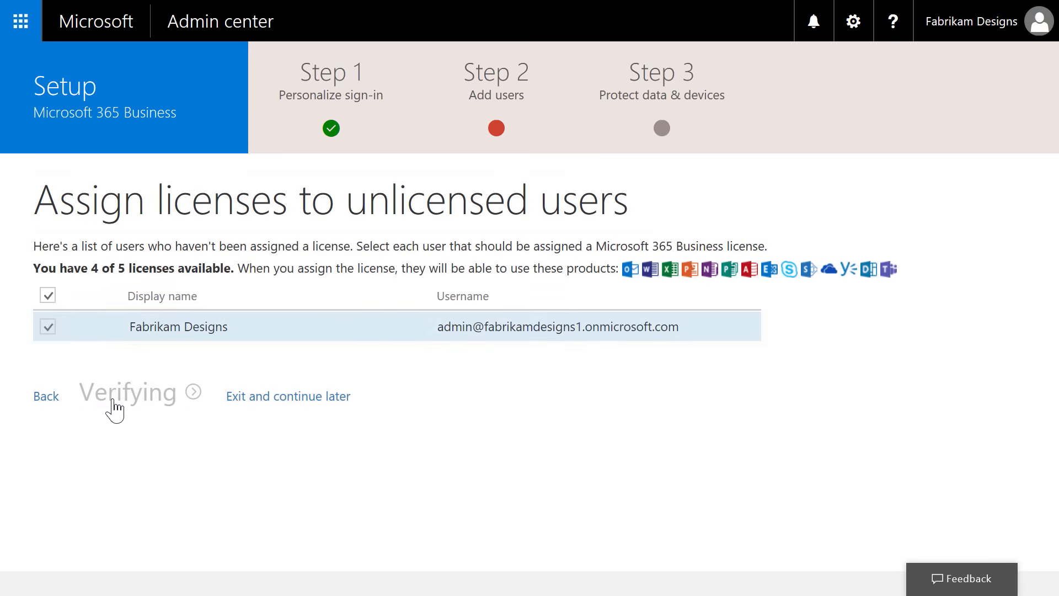
# - Assign a license to the Fabrikam Designs admin account and continue to mobile file protection
pyautogui.click(128, 393)
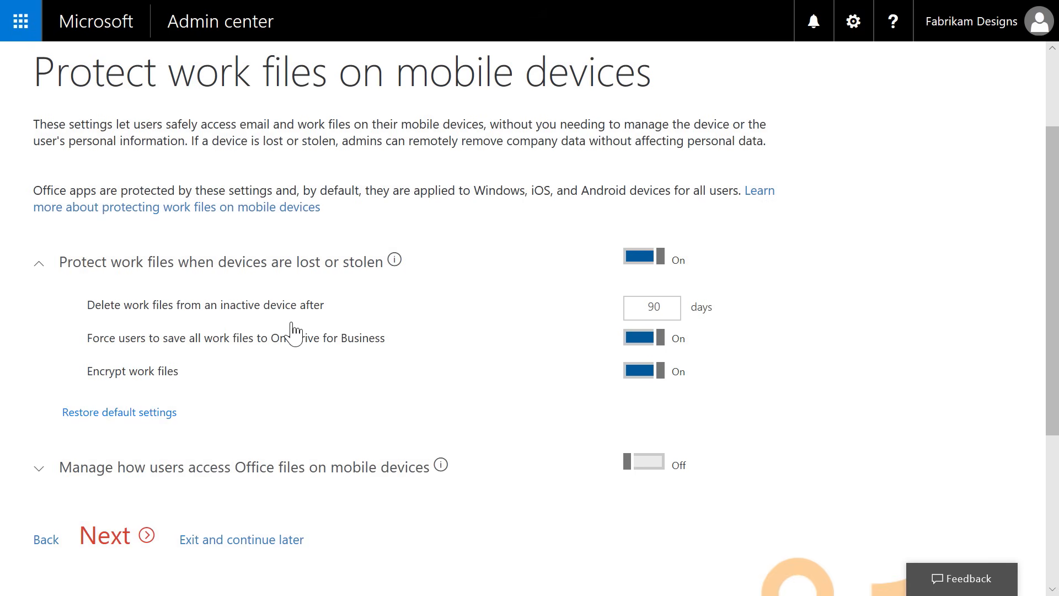
# - Set inactive-device file deletion to 7 days and enable managing Office file access on mobile devices
pyautogui.click(651, 308)
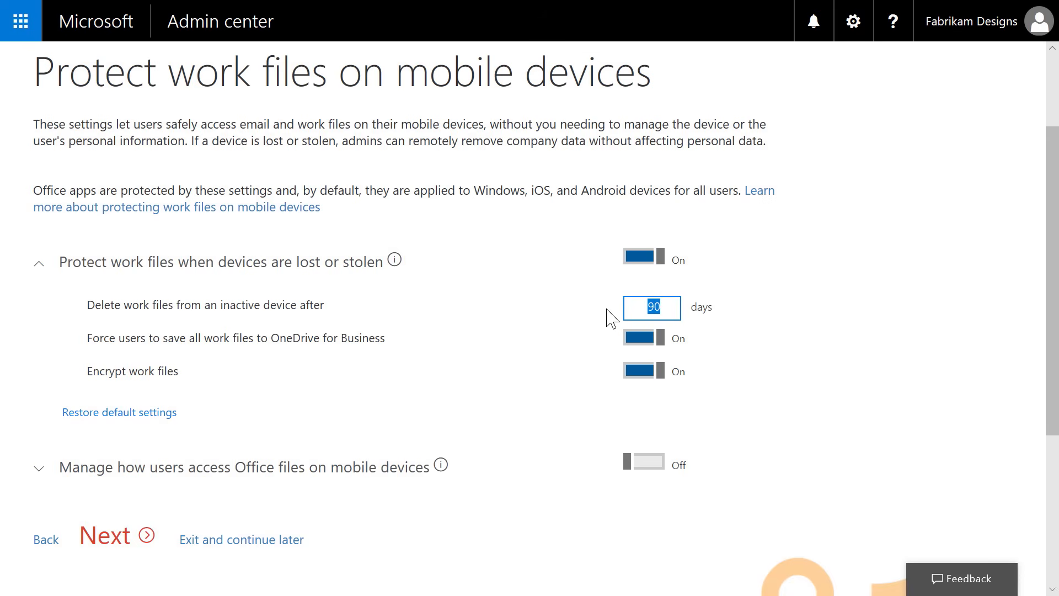
pyautogui.write('7')
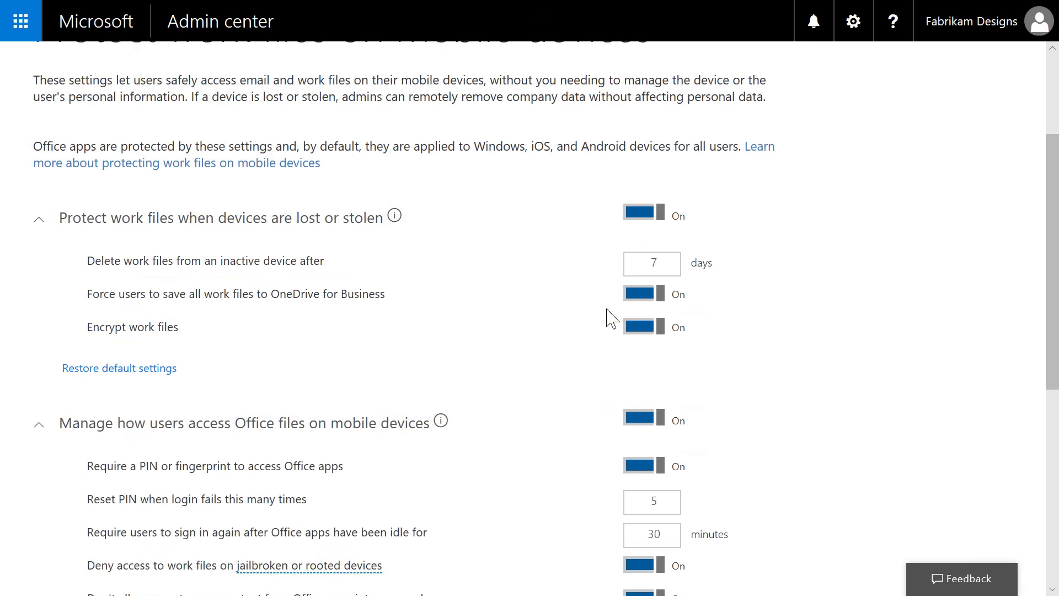
pyautogui.scroll(-3)
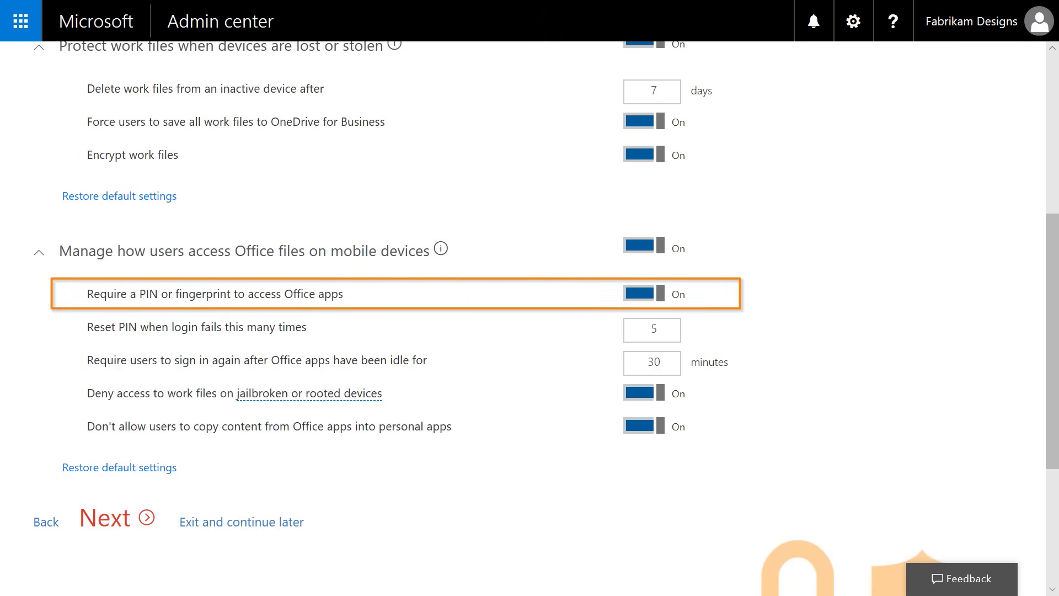
pyautogui.click(650, 329)
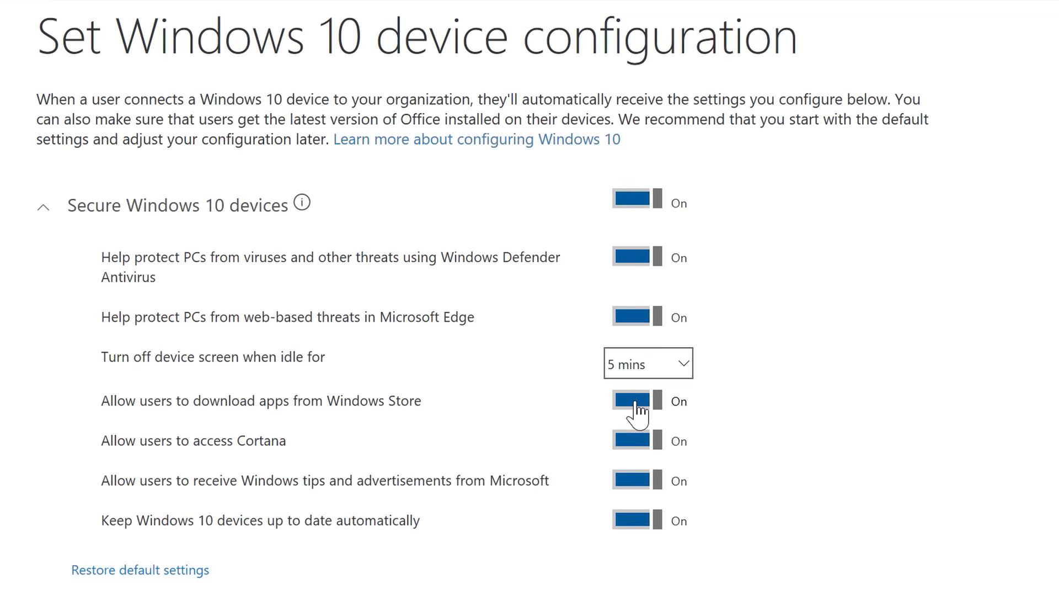
# - Turn off Windows Store app downloads and Cortana access, then proceed past Windows 10 device configuration
pyautogui.click(633, 402)
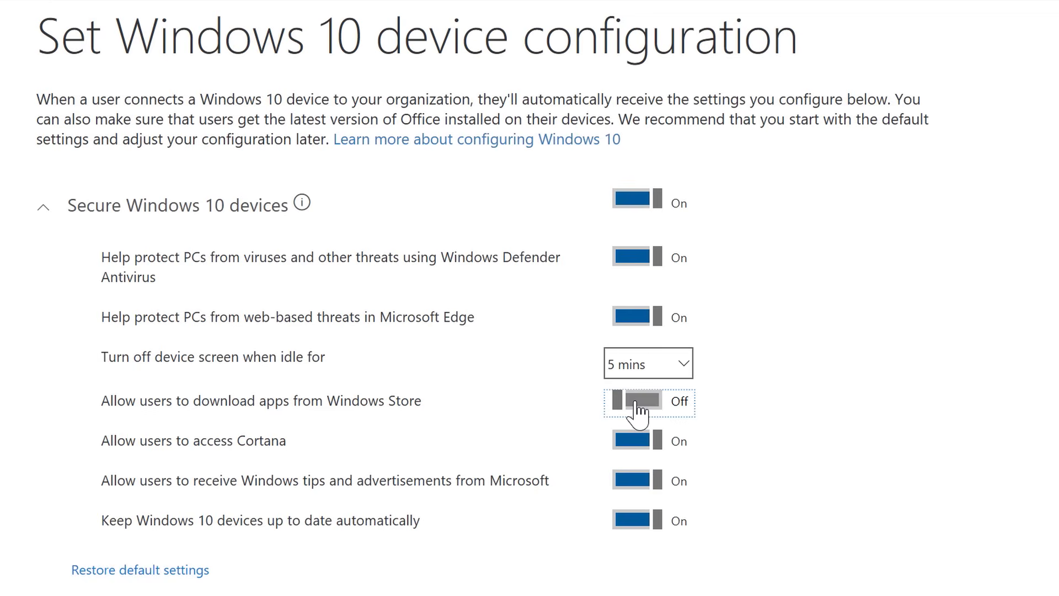
pyautogui.moveTo(645, 469)
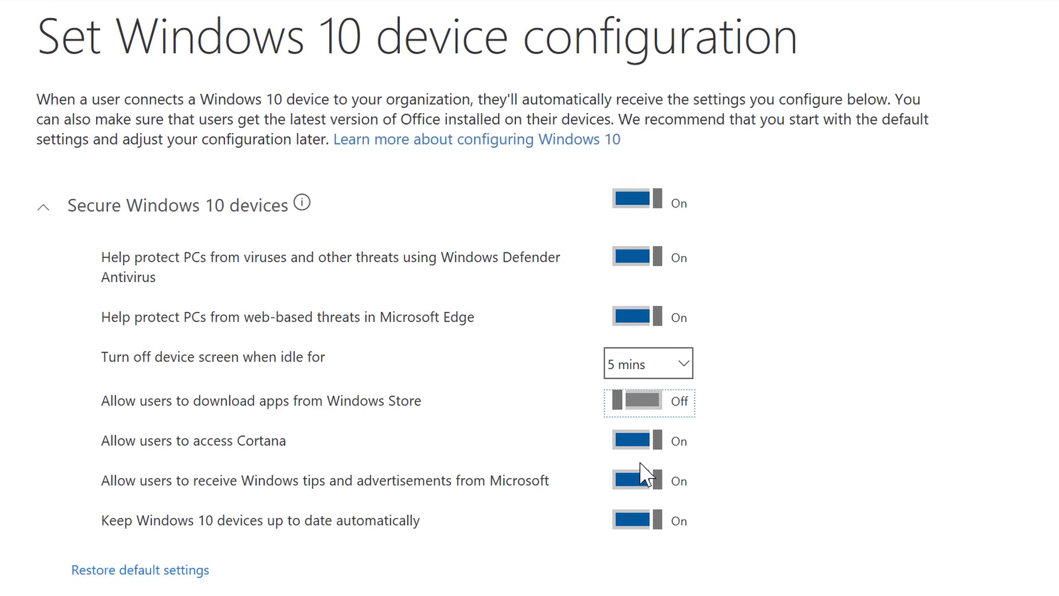
pyautogui.click(630, 440)
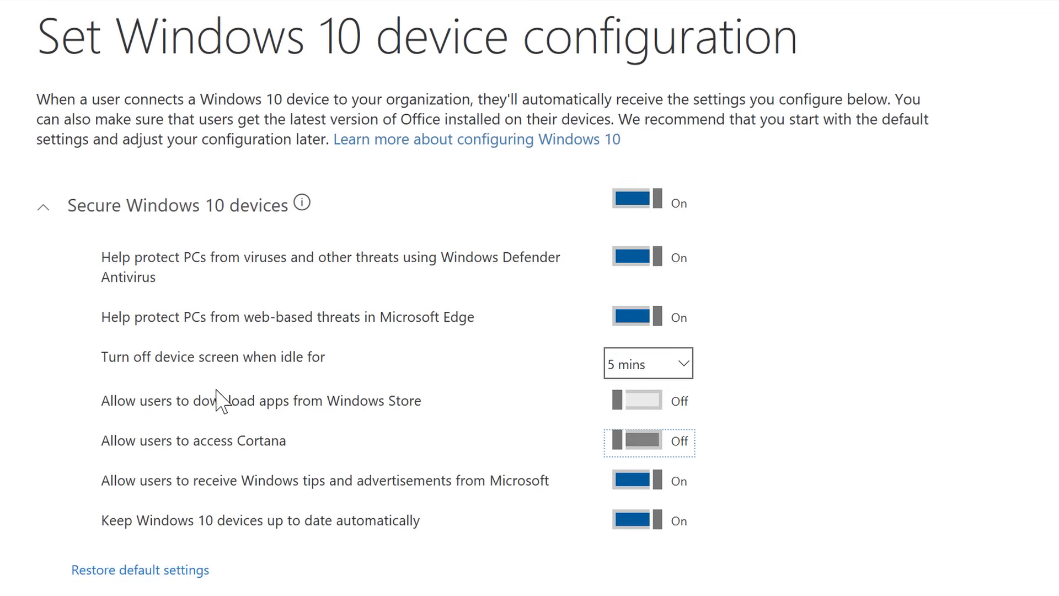
pyautogui.click(42, 206)
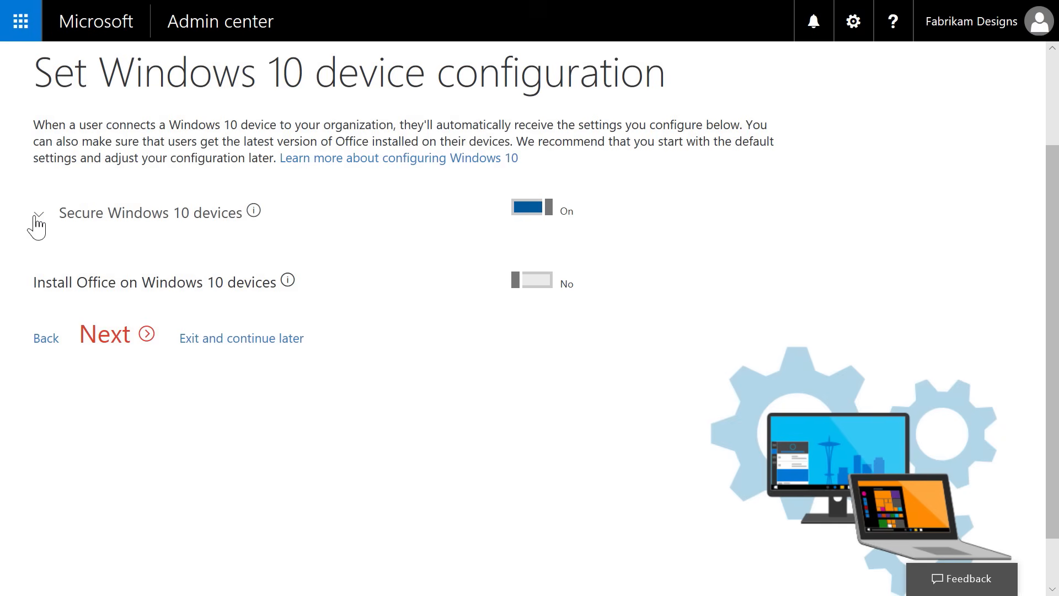
pyautogui.moveTo(384, 298)
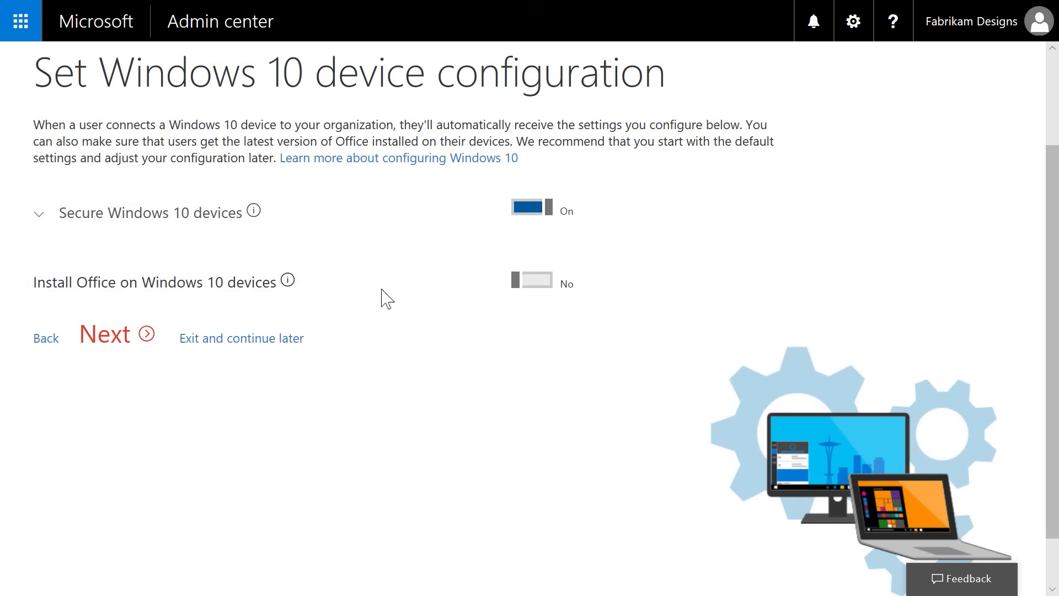
pyautogui.click(531, 283)
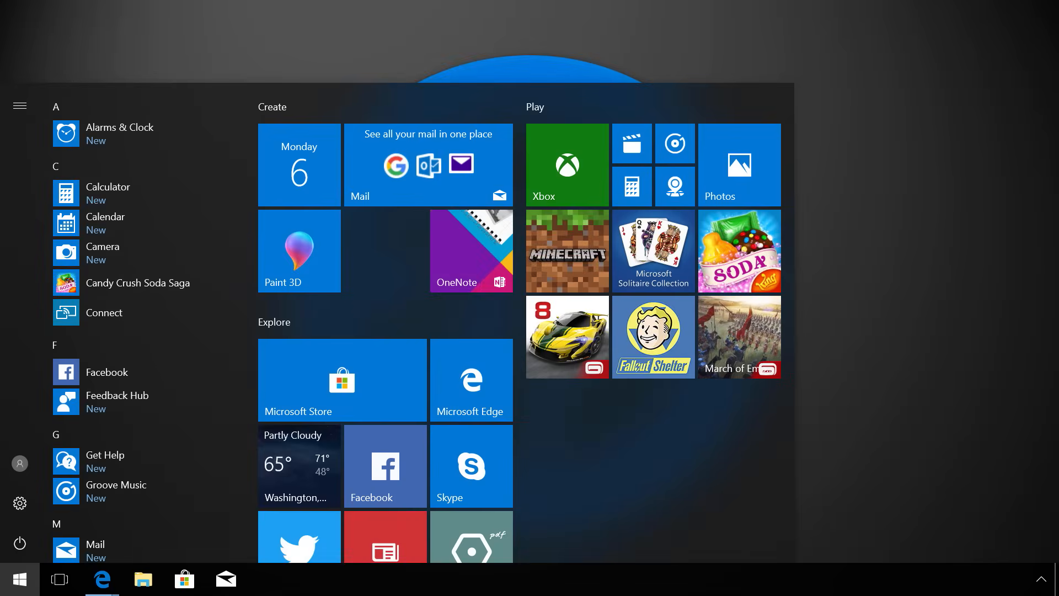
# - From Accounts > Access work or school, connect and choose to join this device to Azure Active Directory
pyautogui.click(20, 503)
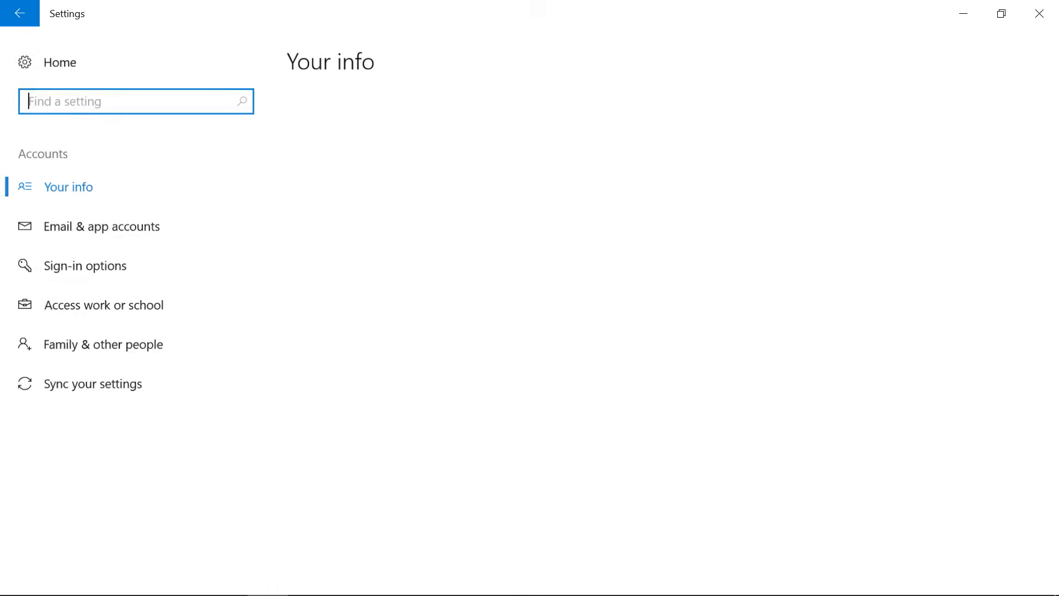
pyautogui.click(104, 304)
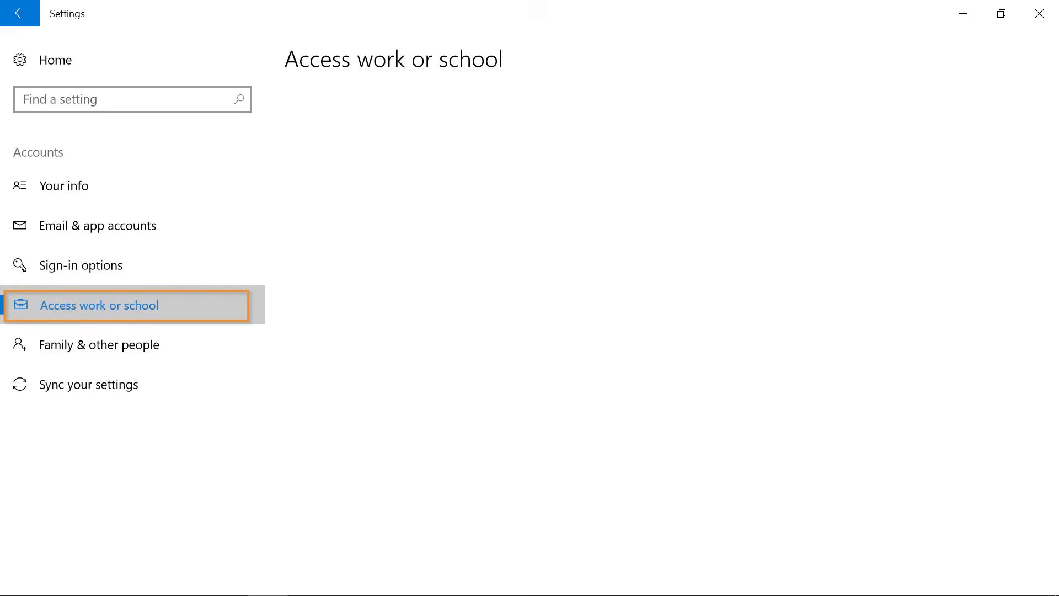
pyautogui.click(98, 304)
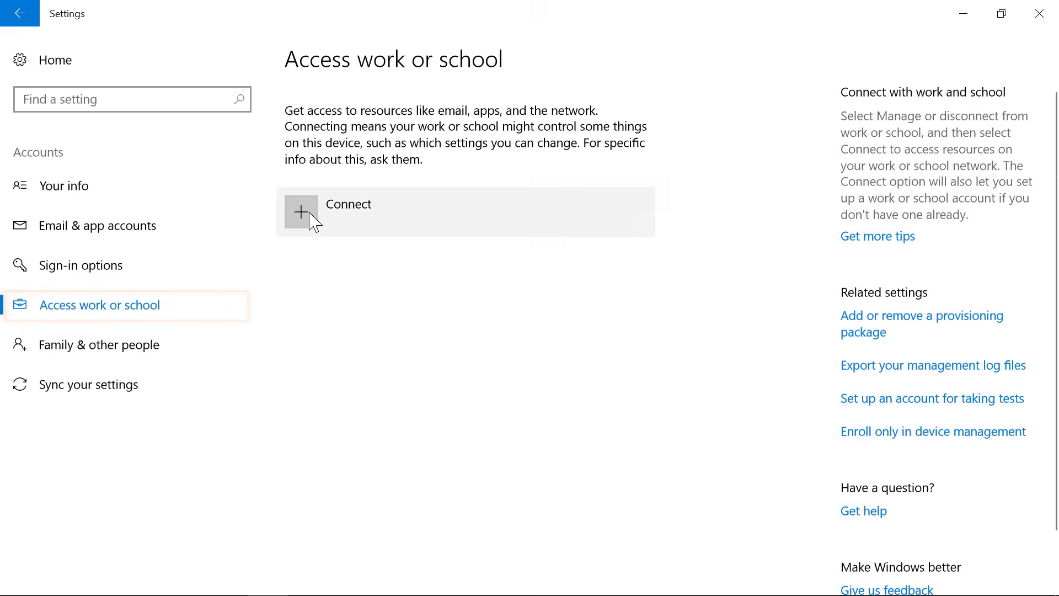
pyautogui.click(300, 212)
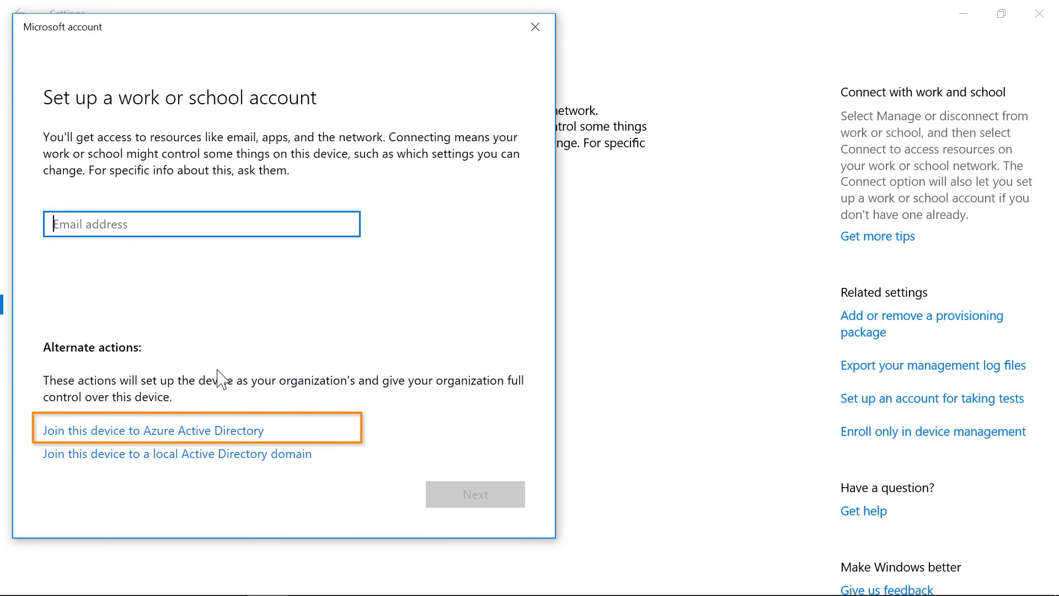
pyautogui.click(154, 429)
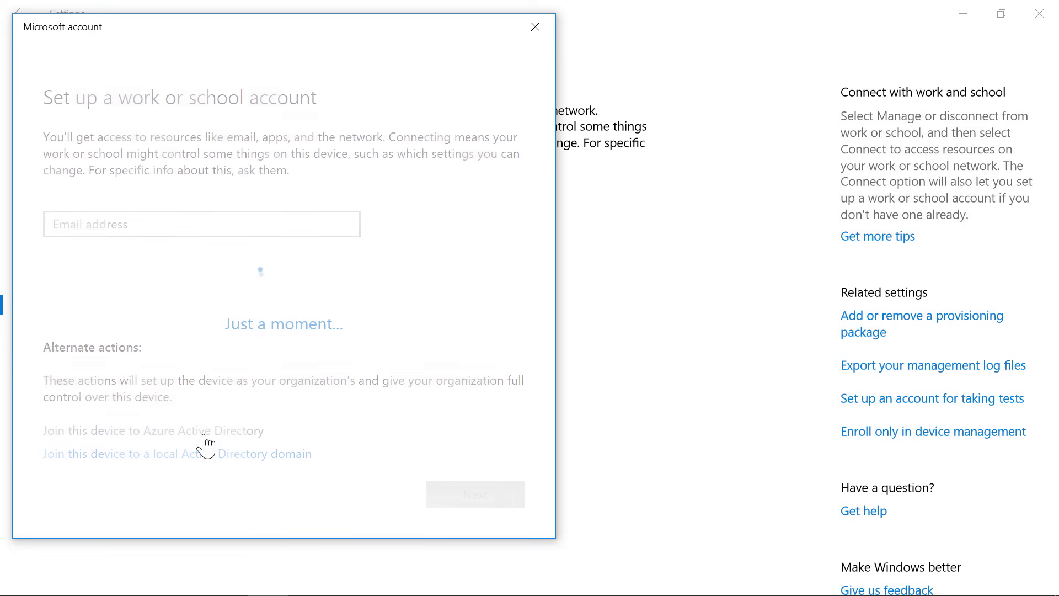
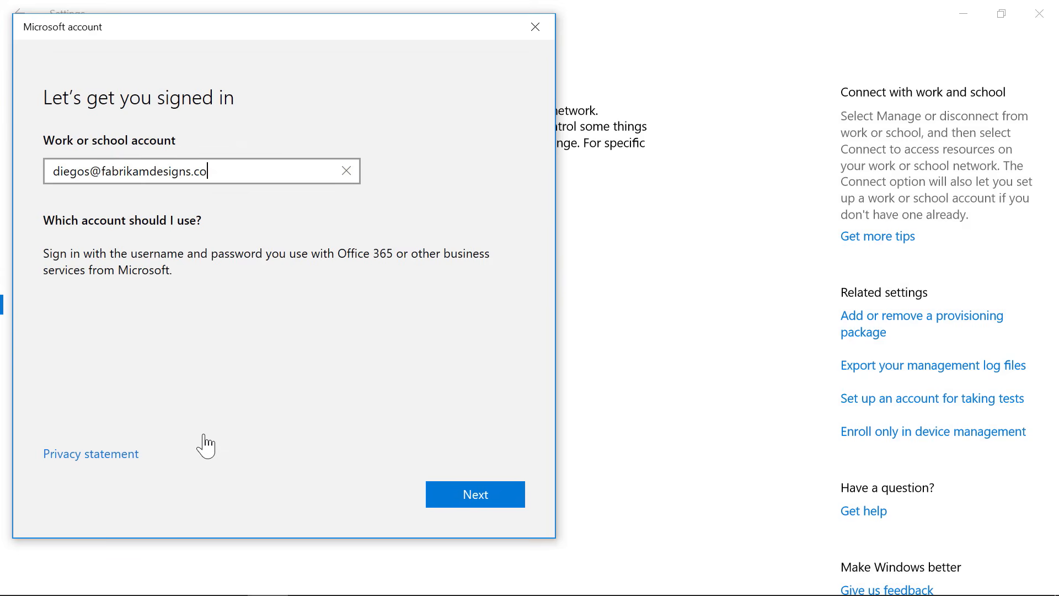
pyautogui.click(474, 494)
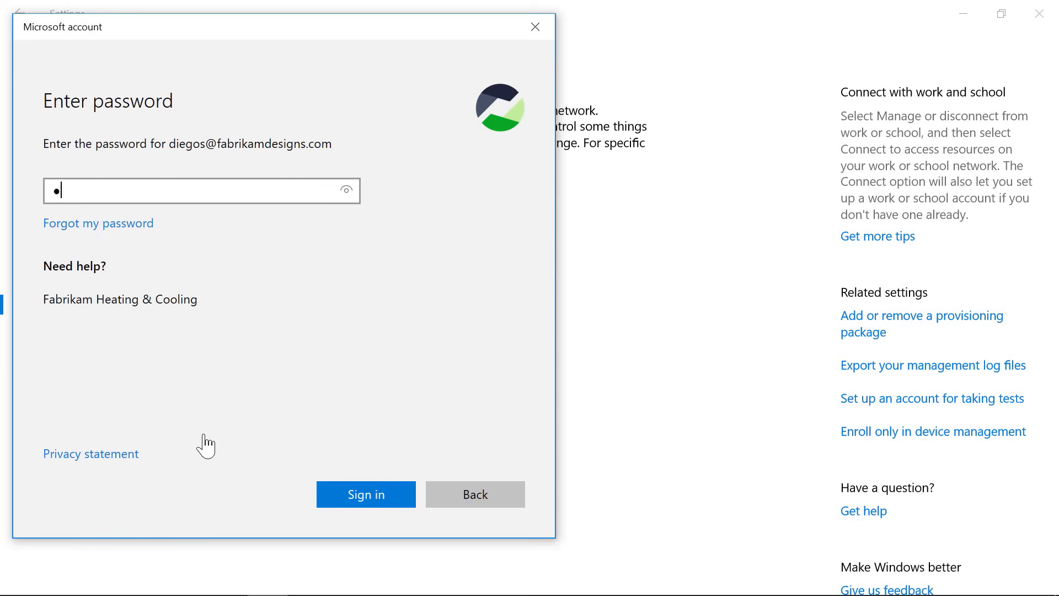
pyautogui.click(365, 494)
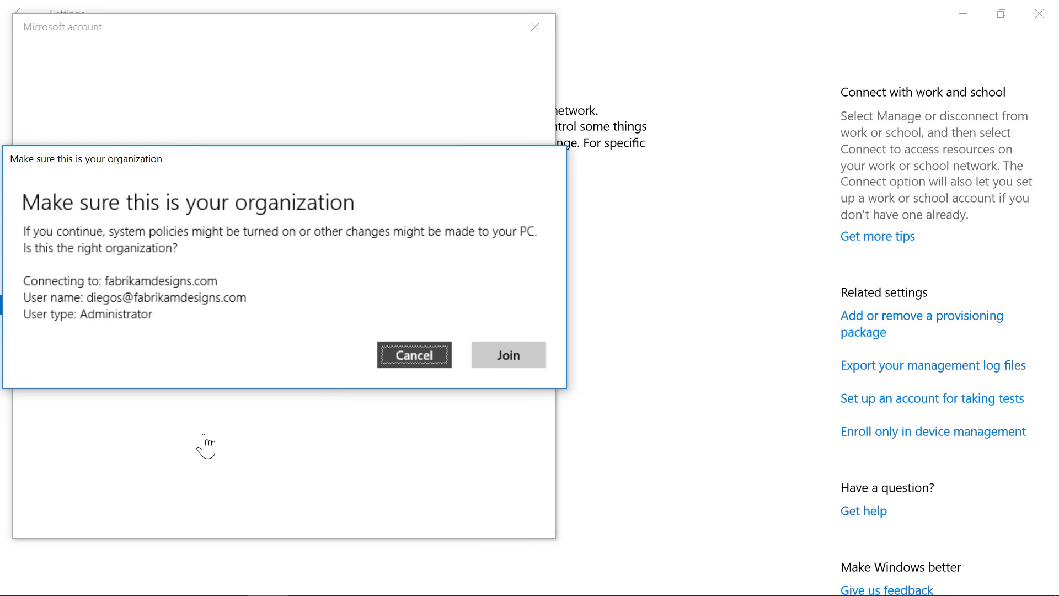
pyautogui.click(507, 354)
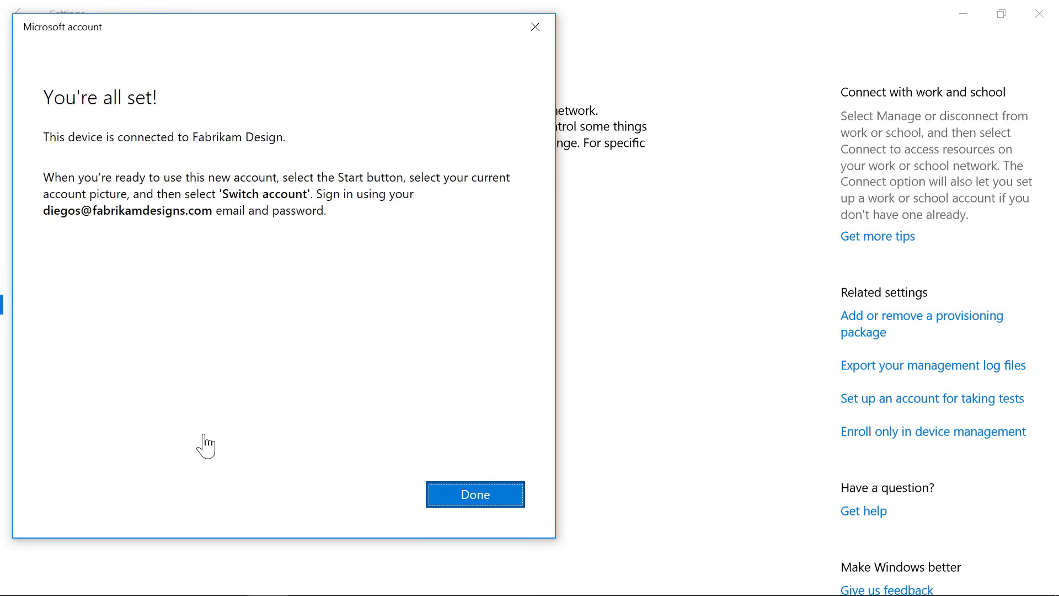
pyautogui.click(474, 494)
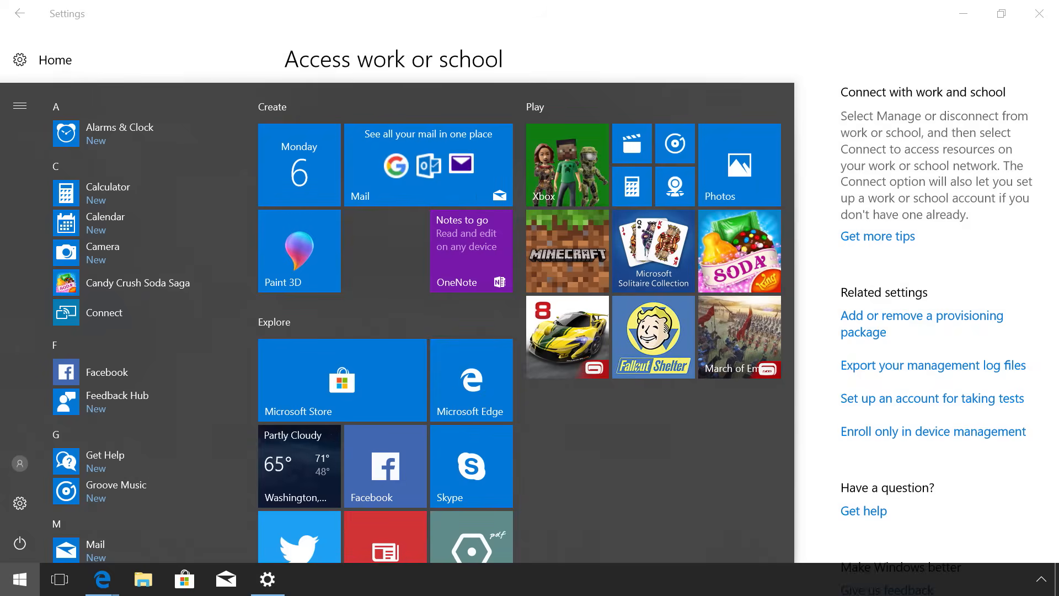
# - Search Start for wordPad and powerpoint, finding only Store results, then return to the desktop
pyautogui.write('wordPad')
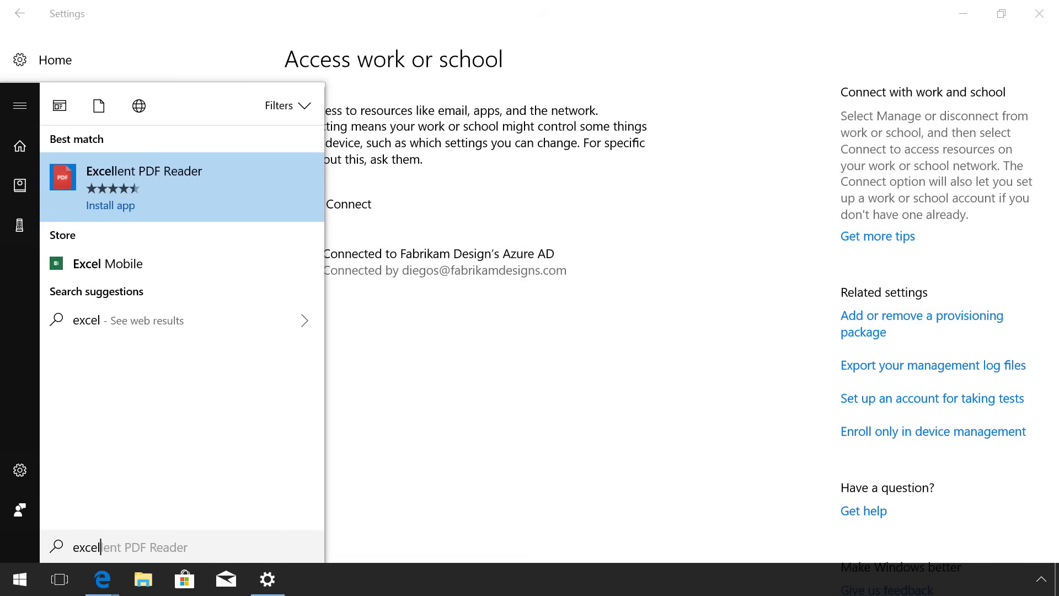
pyautogui.write('powerpoint')
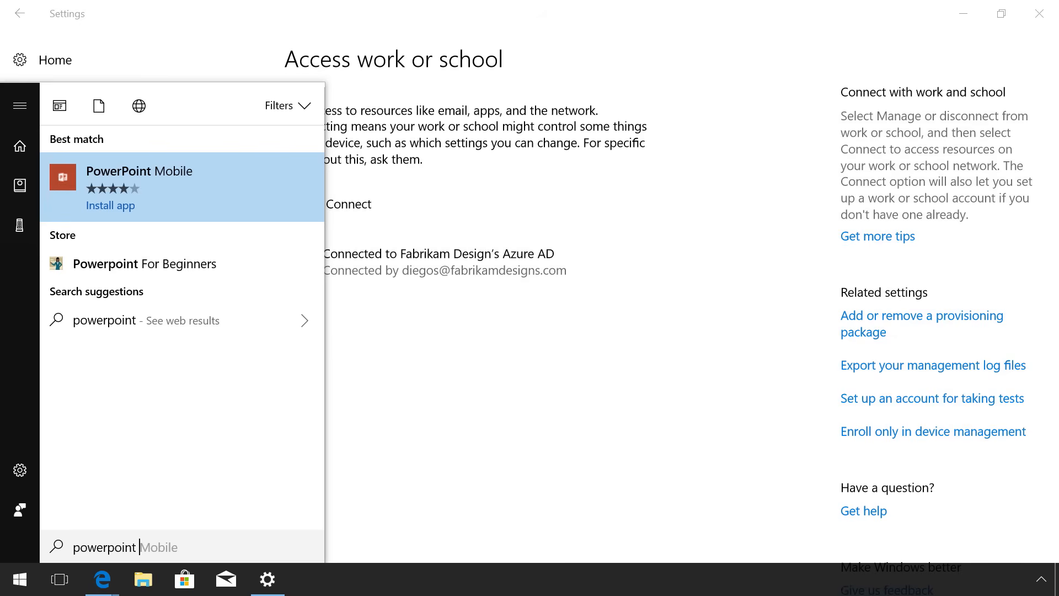
pyautogui.click(19, 579)
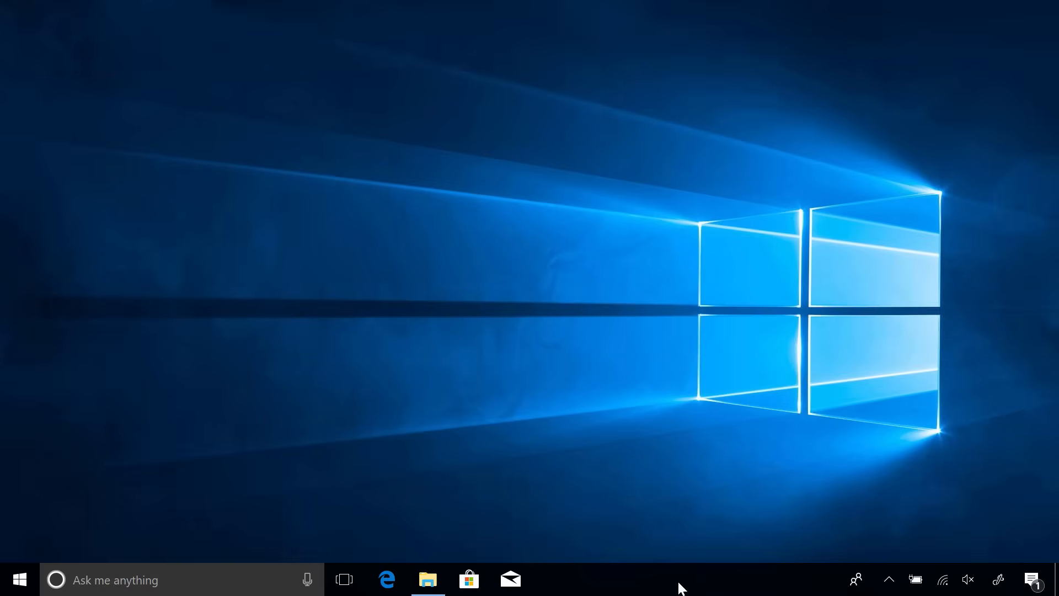
pyautogui.rightClick(680, 579)
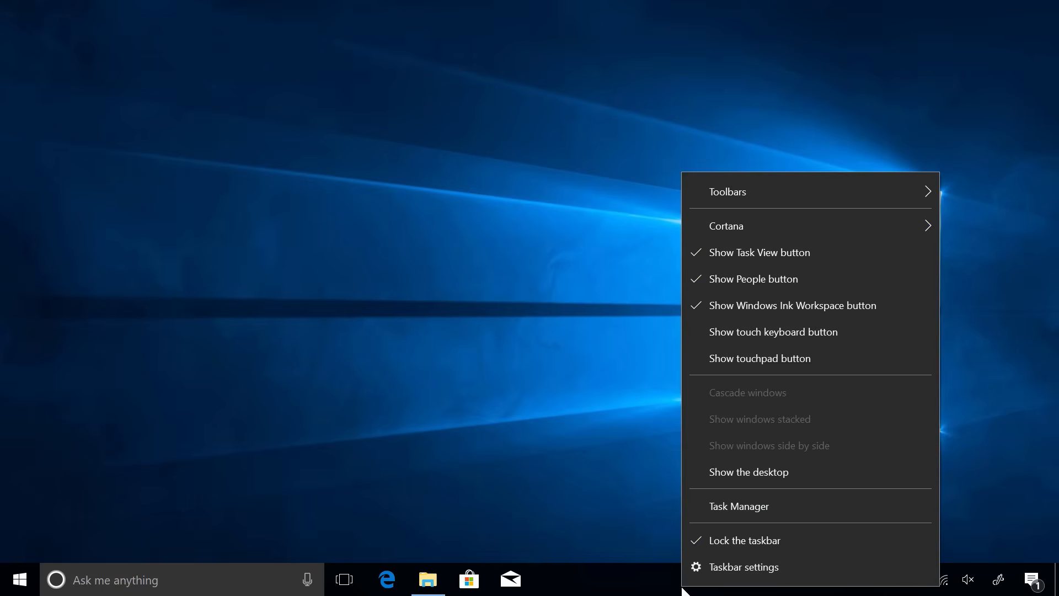
pyautogui.click(738, 506)
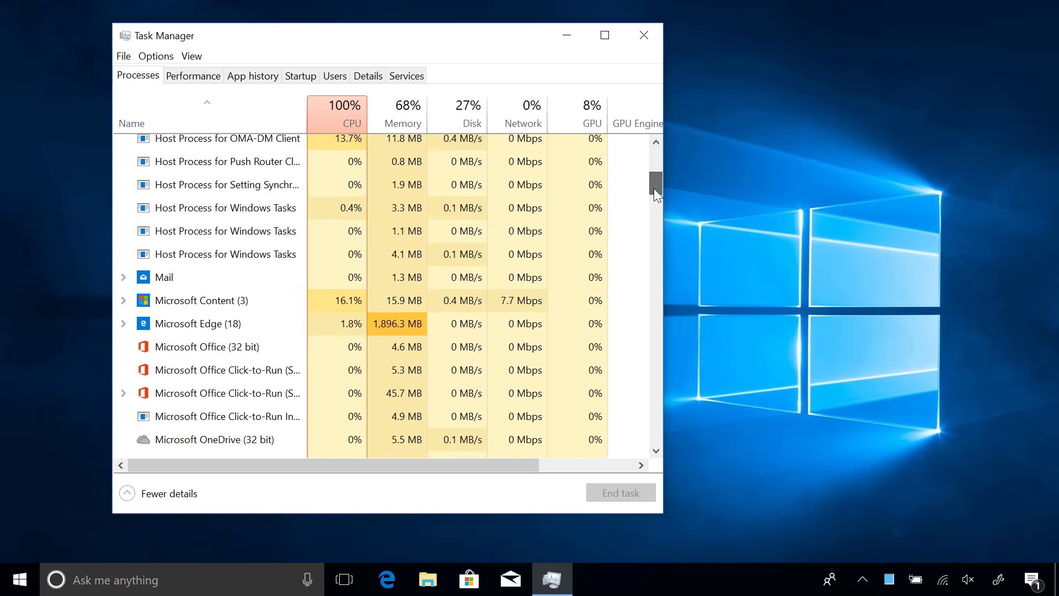
pyautogui.click(225, 369)
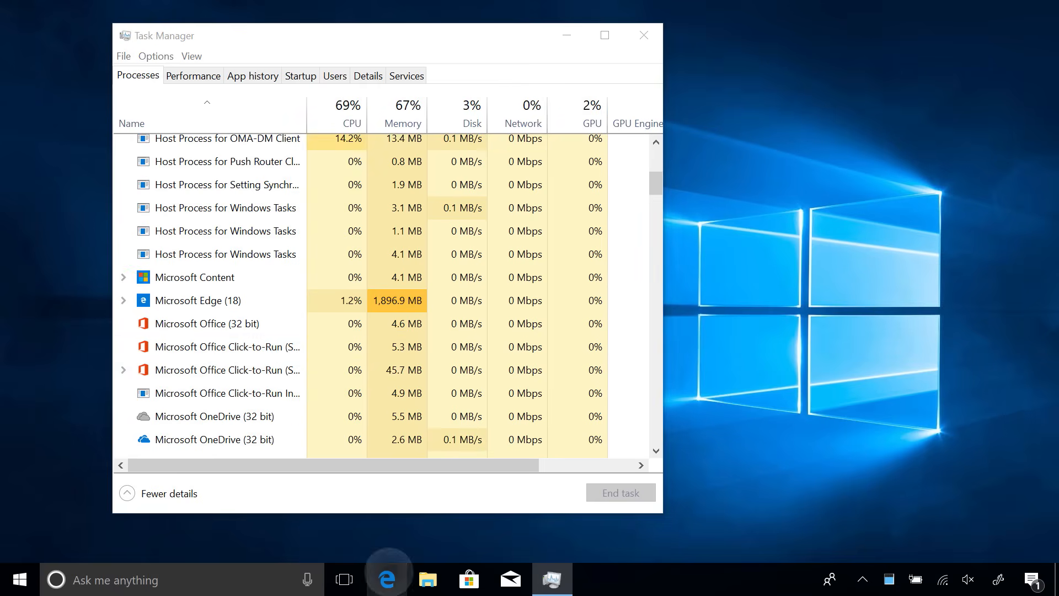
pyautogui.write('www.office.com/?auth=2')
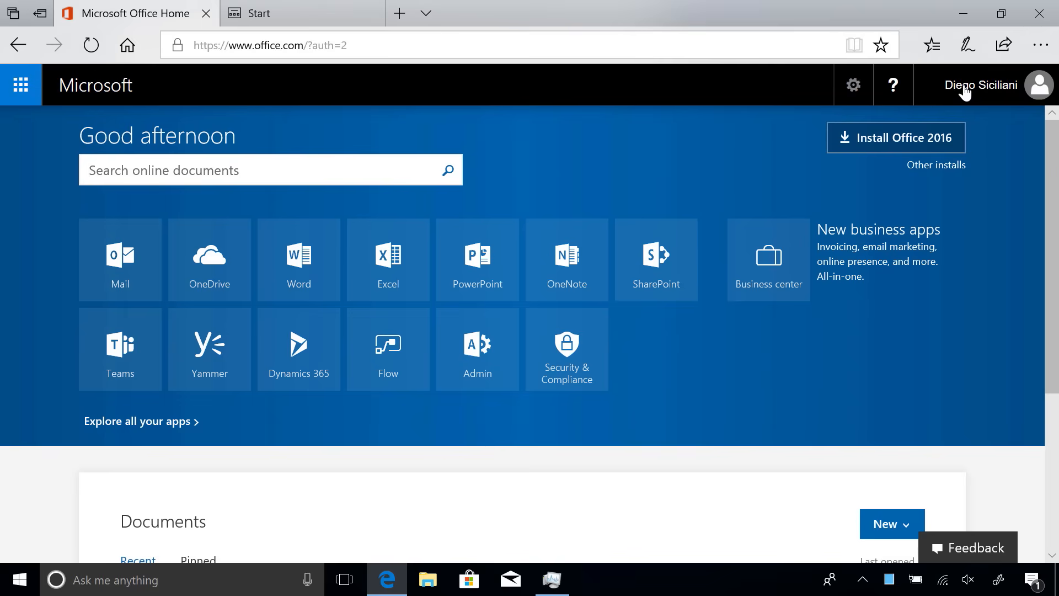
# - Search Start for 'exce' and launch the installed Excel 2016 desktop app
pyautogui.click(19, 579)
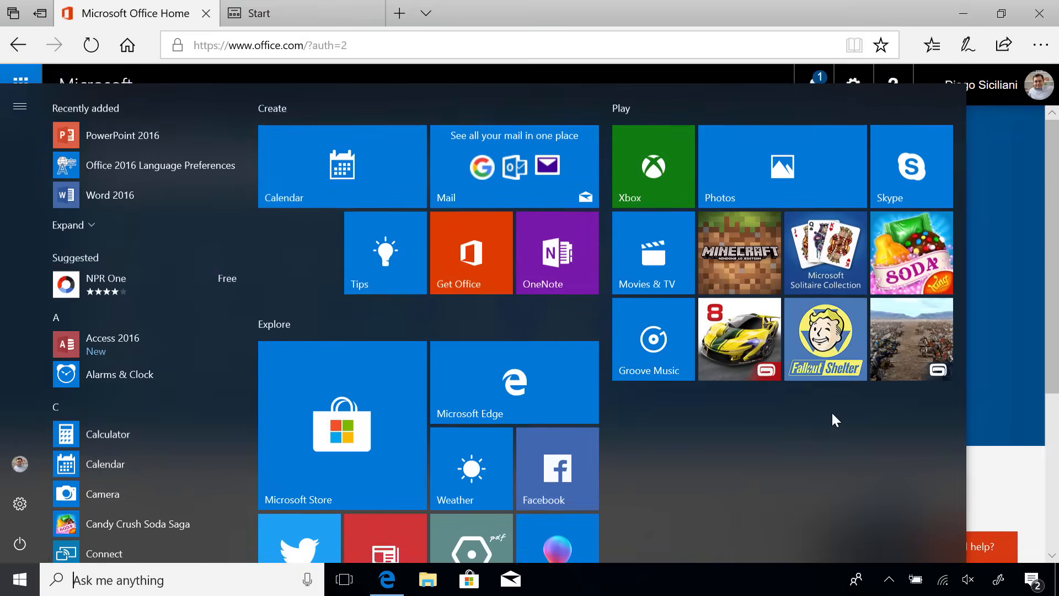
pyautogui.write('exce')
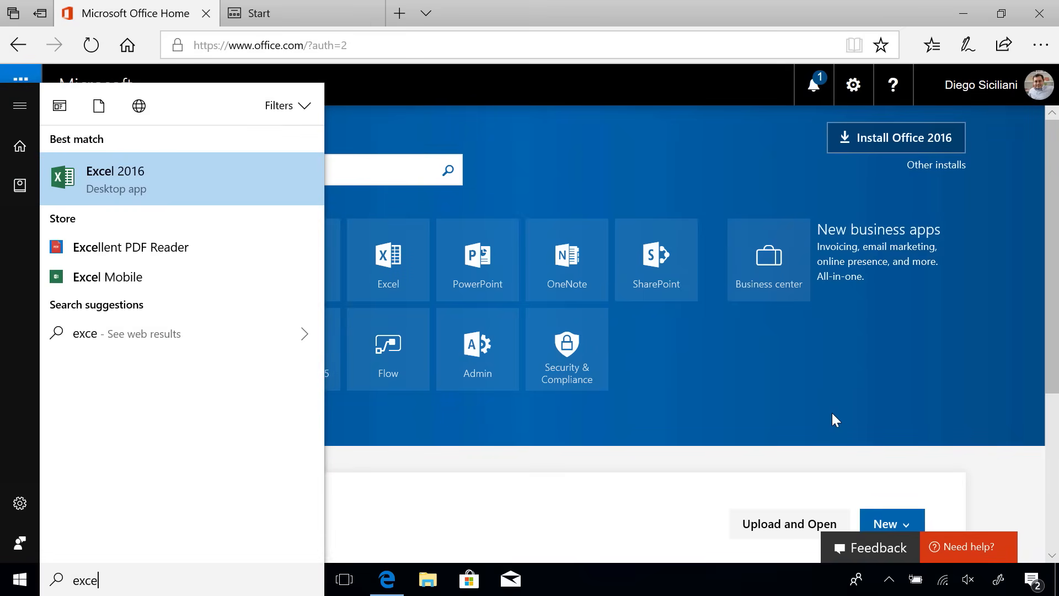
pyautogui.click(114, 178)
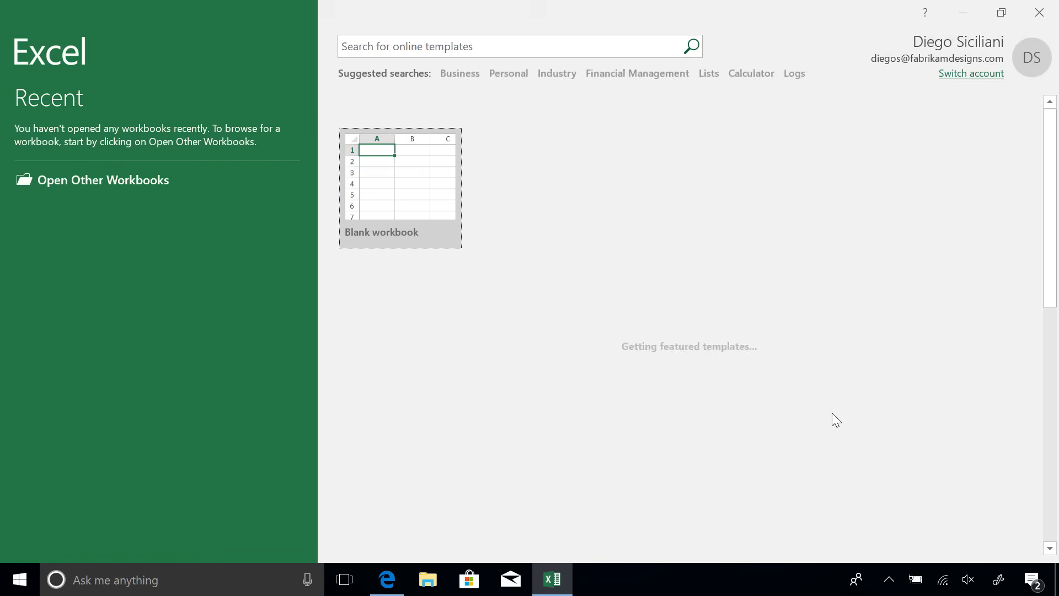